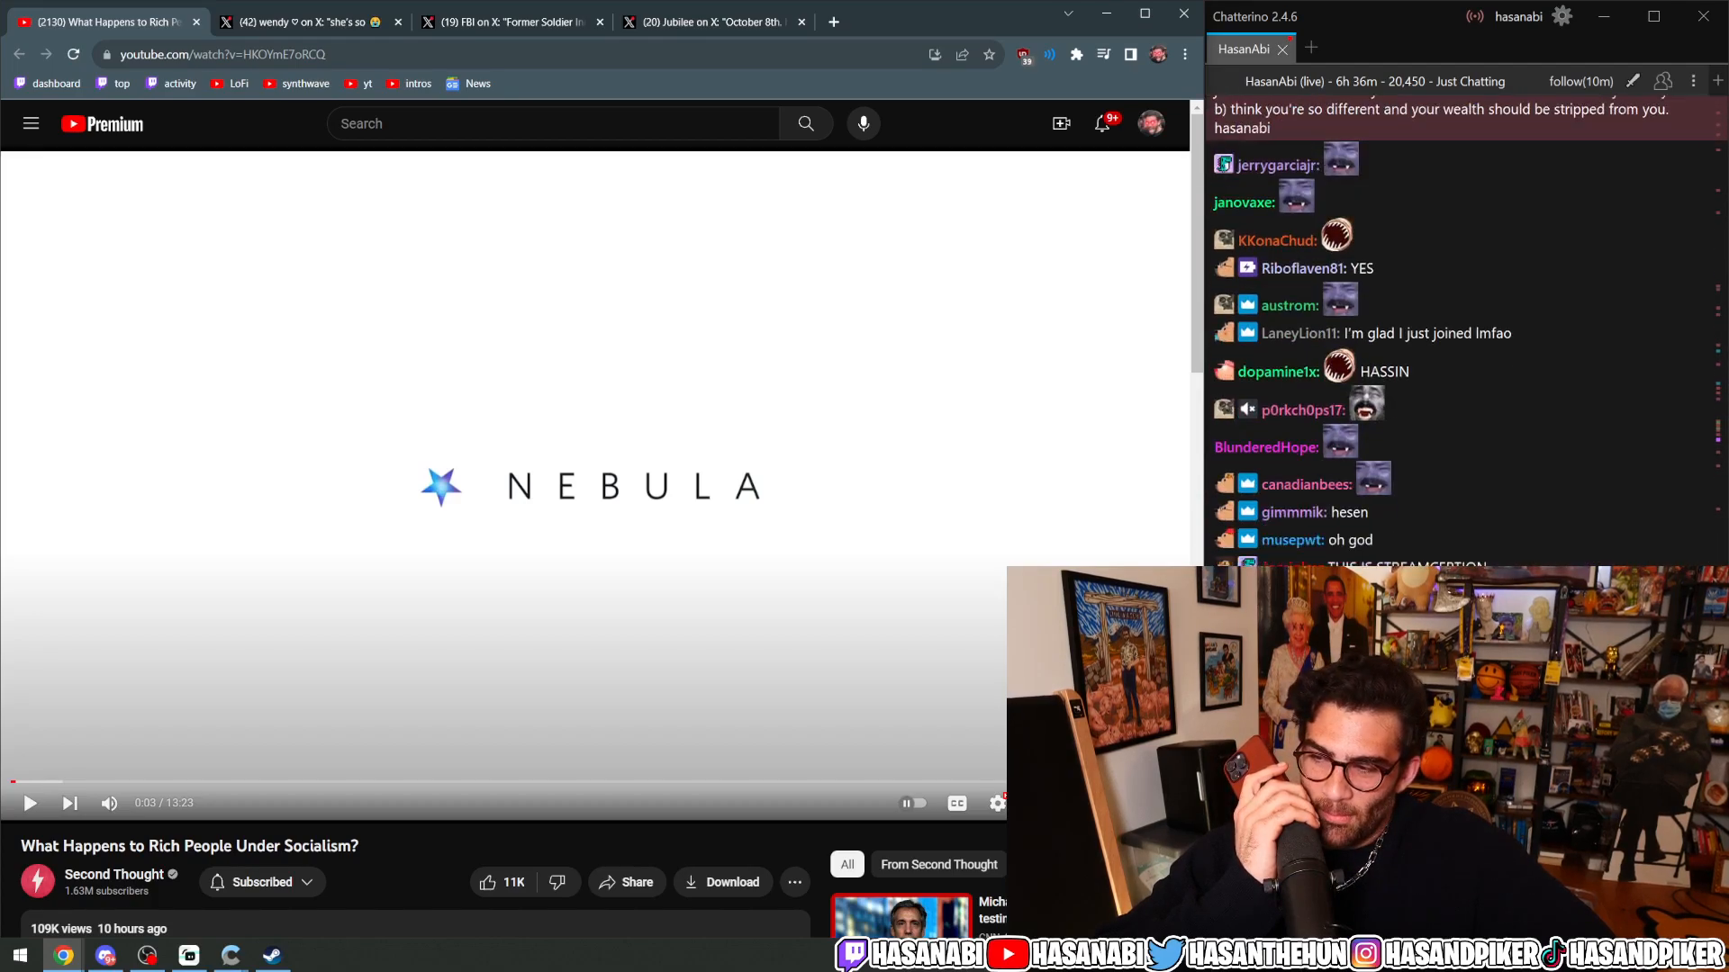
{"action": "scroll", "scroll_direction": "down", "scroll_amount": 3}
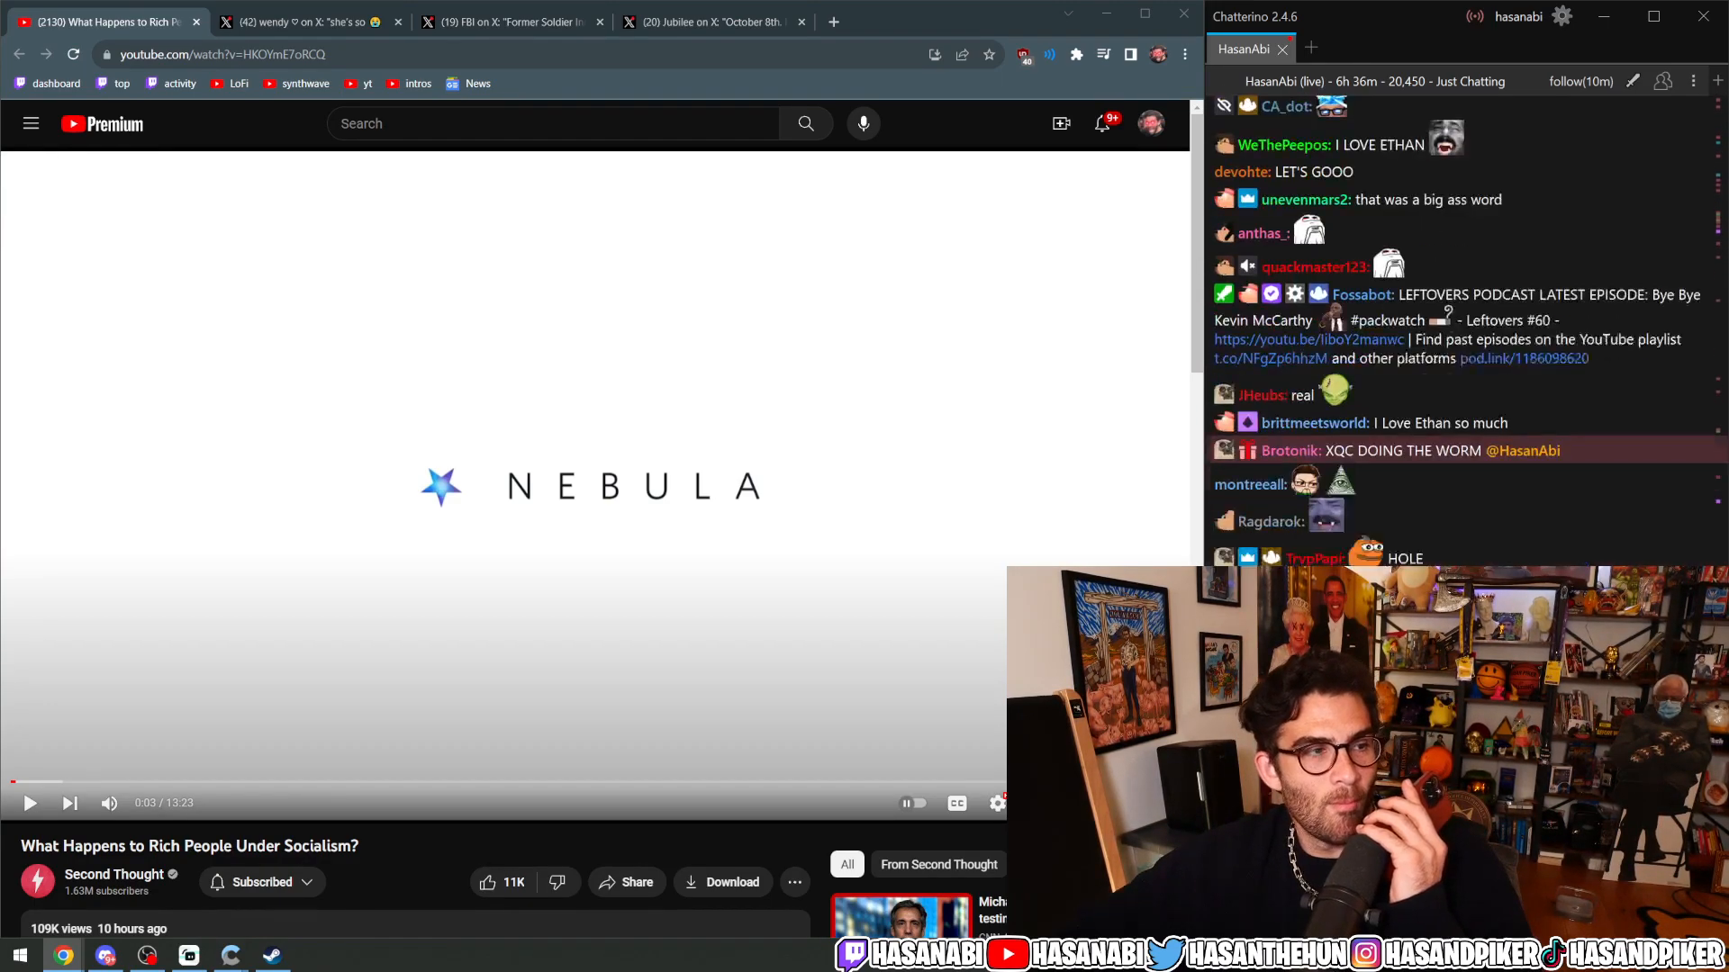
{"action": "scroll", "scroll_direction": "down", "scroll_amount": 3}
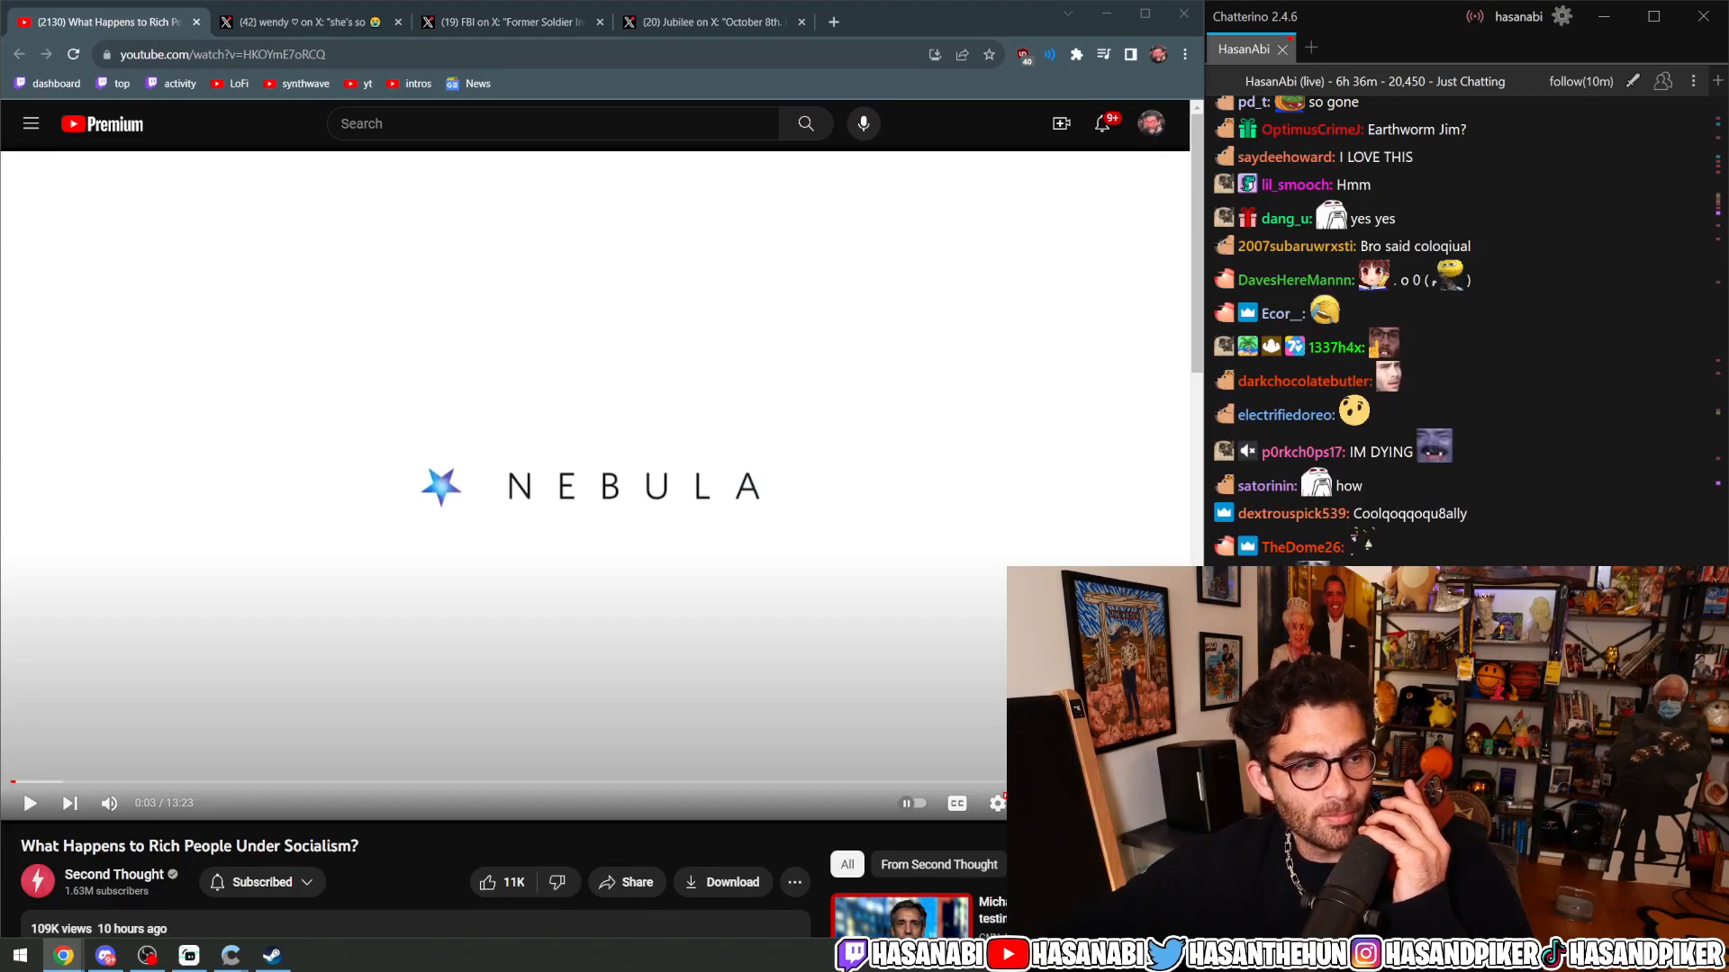